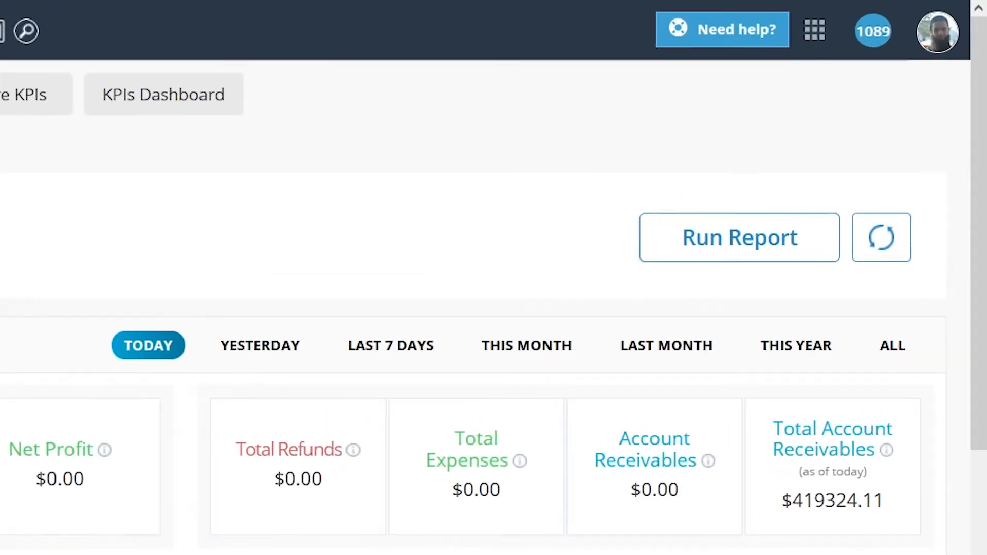
Go to Integrations from the apps grid and scroll to the RepairDesk Payments card
{"action": "left_click", "coordinate": [813, 30]}
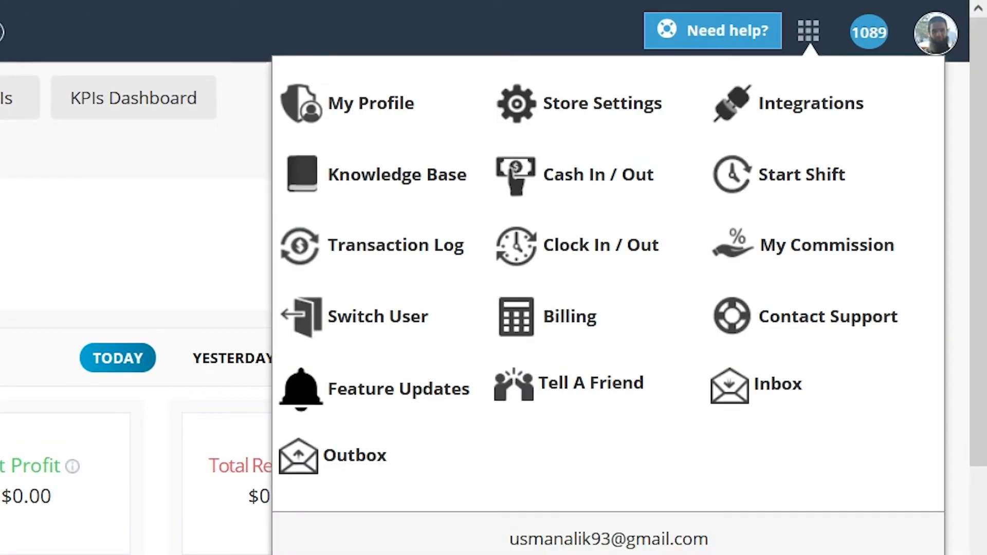
{"action": "mouse_move", "coordinate": [810, 104]}
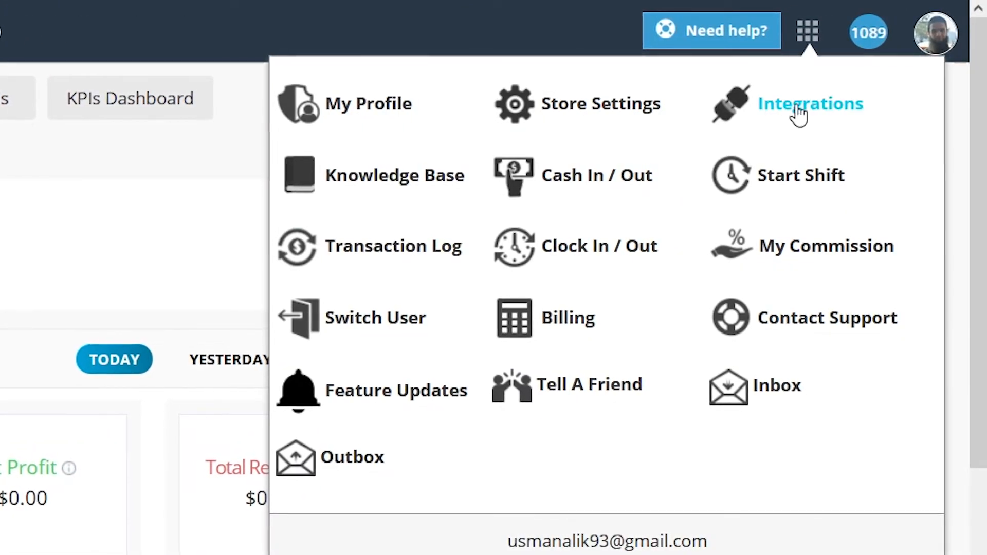
{"action": "left_click", "coordinate": [810, 103]}
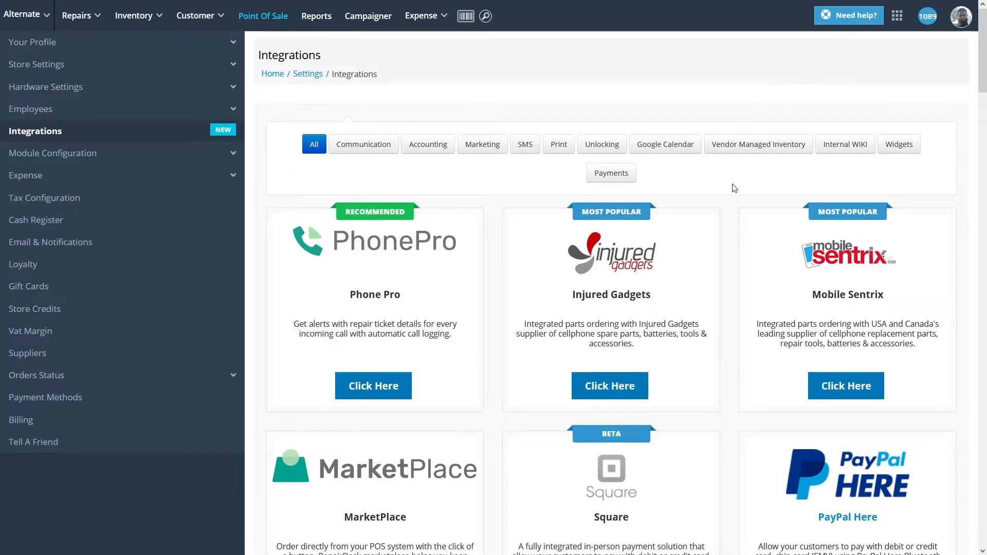
{"action": "scroll", "scroll_direction": "down", "scroll_amount": 3}
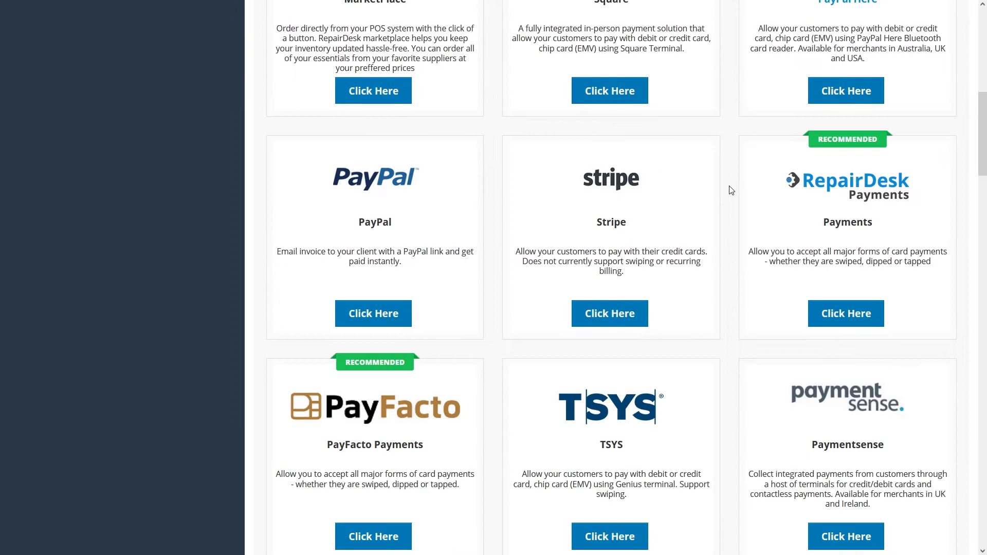
{"action": "mouse_move", "coordinate": [846, 314]}
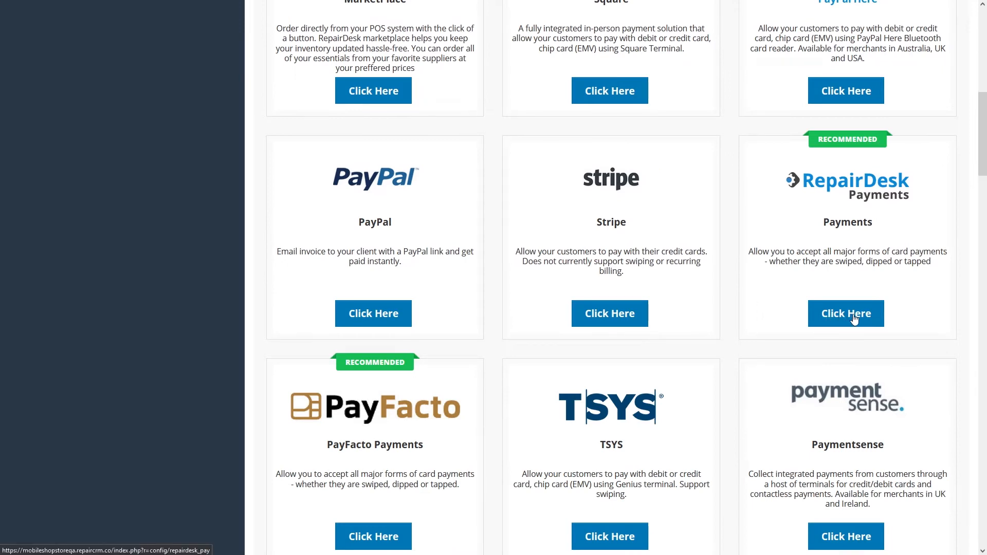
Open RepairDesk Payments settings, view Advance Configuration, and go to the BlockChyp login
{"action": "left_click", "coordinate": [845, 313]}
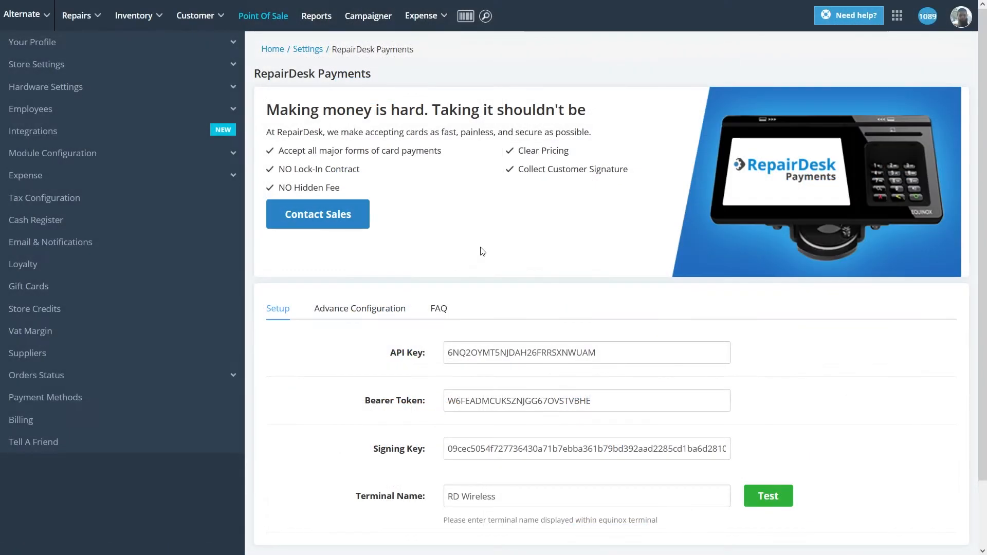
{"action": "mouse_move", "coordinate": [374, 316]}
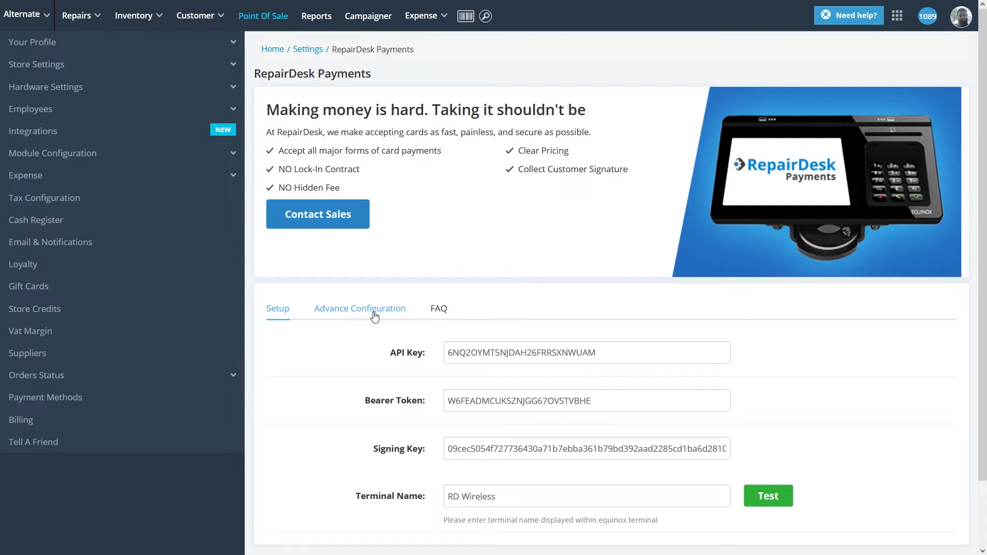
{"action": "left_click", "coordinate": [359, 309]}
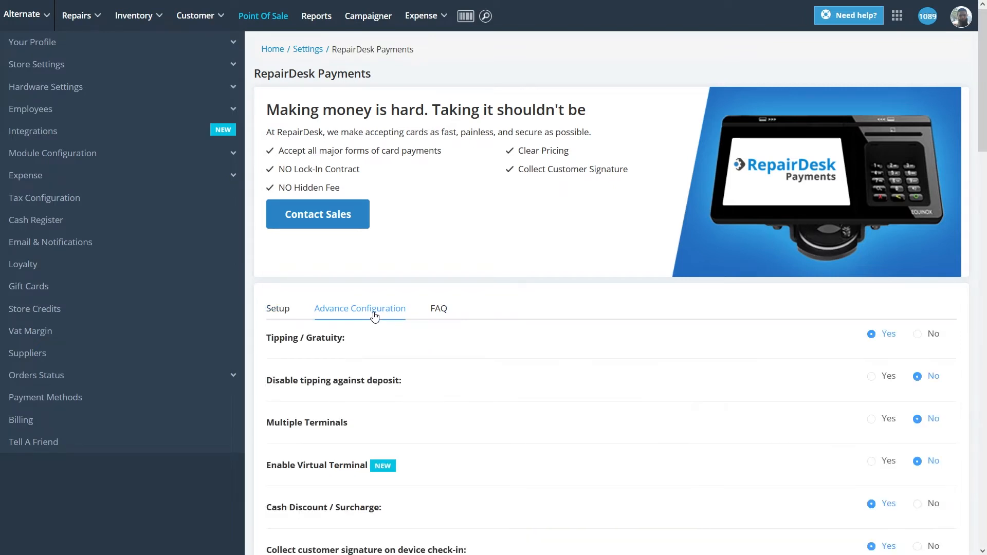
{"action": "mouse_move", "coordinate": [825, 474]}
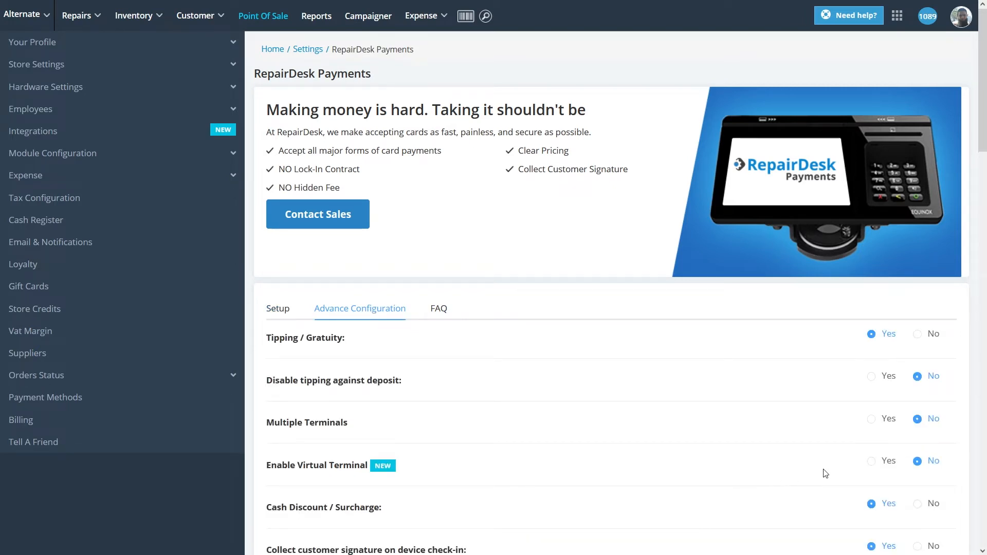
{"action": "left_click", "coordinate": [872, 461]}
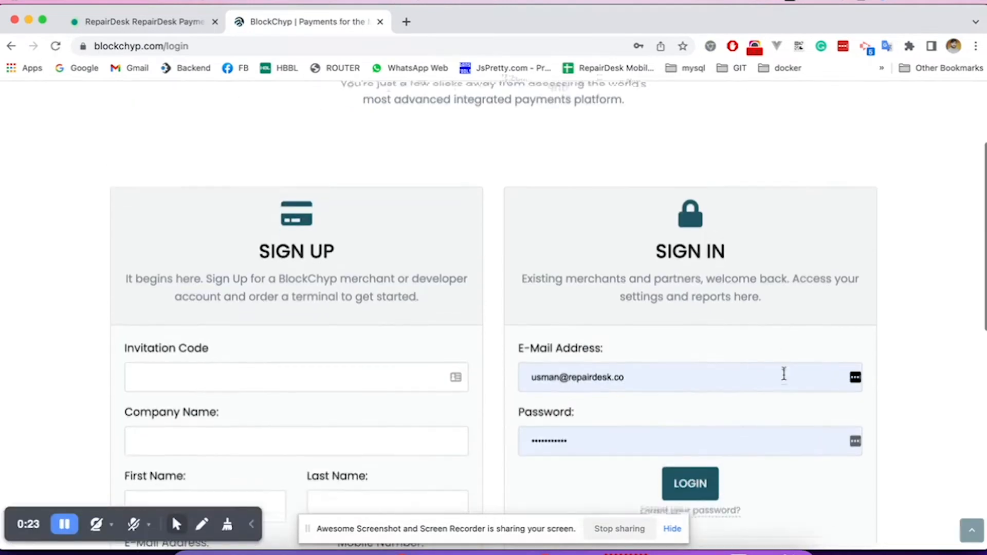
Sign in to BlockChyp and open the test merchant's API credentials under Developer Tools
{"action": "left_click", "coordinate": [690, 483]}
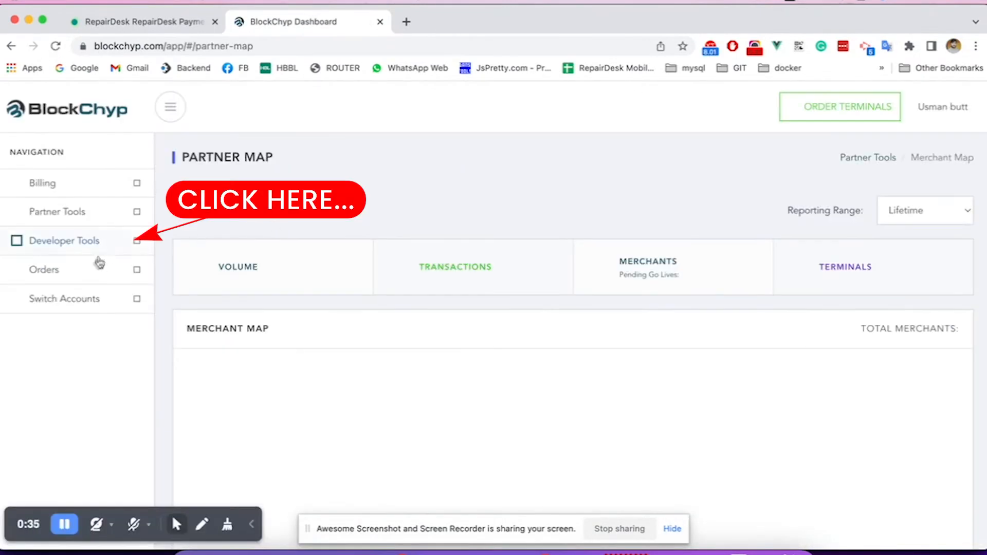
{"action": "left_click", "coordinate": [63, 241]}
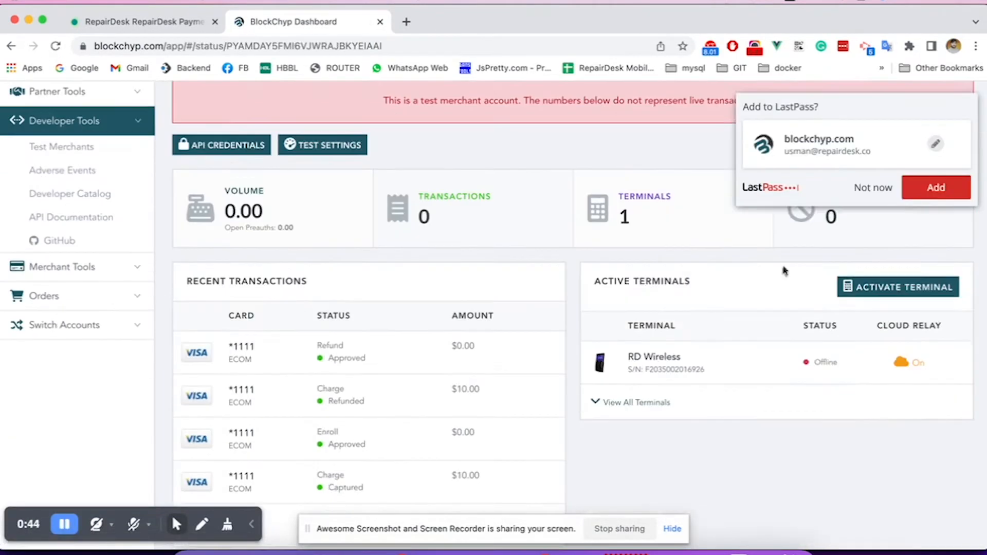
{"action": "left_click", "coordinate": [221, 145]}
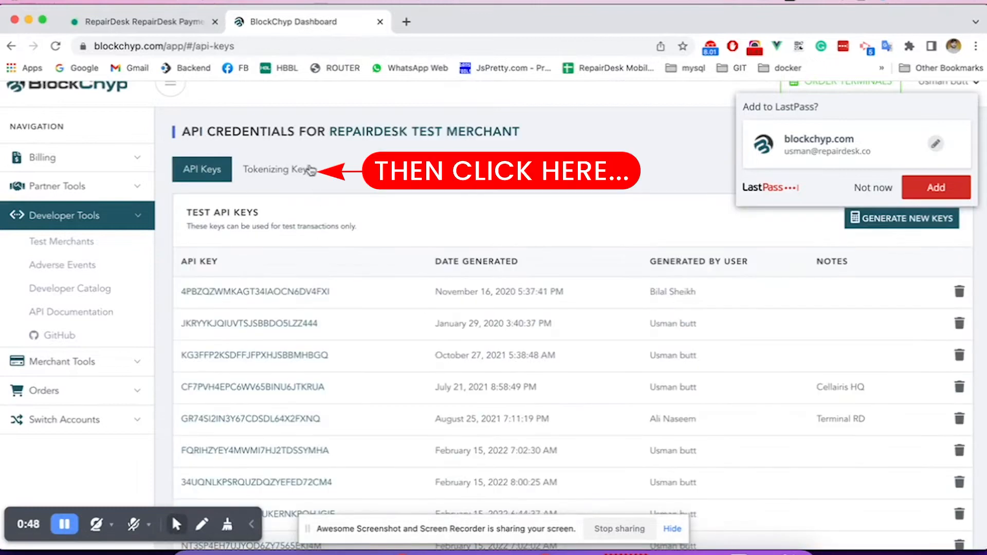
Generate a new tokenizing key and select its text for copying
{"action": "left_click", "coordinate": [277, 168]}
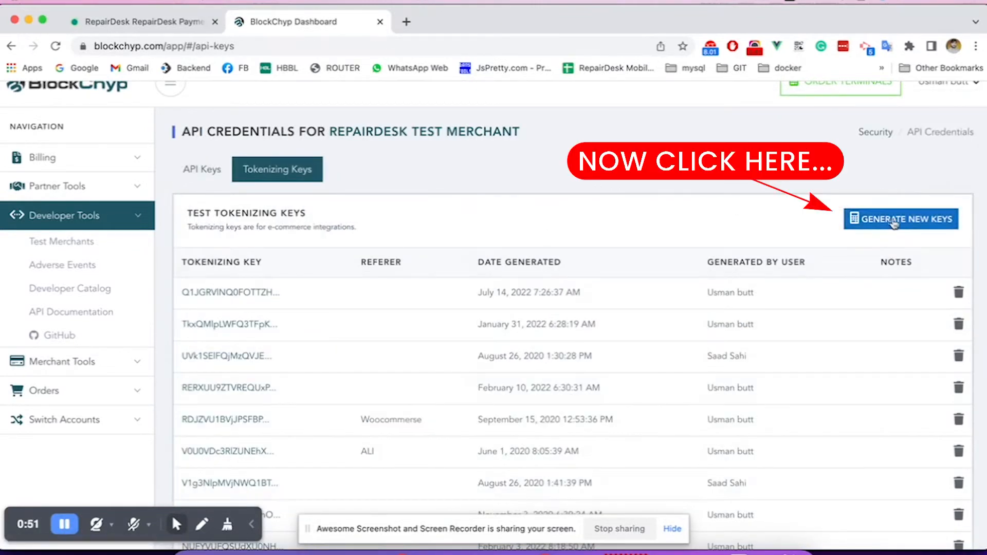
{"action": "left_click", "coordinate": [900, 219]}
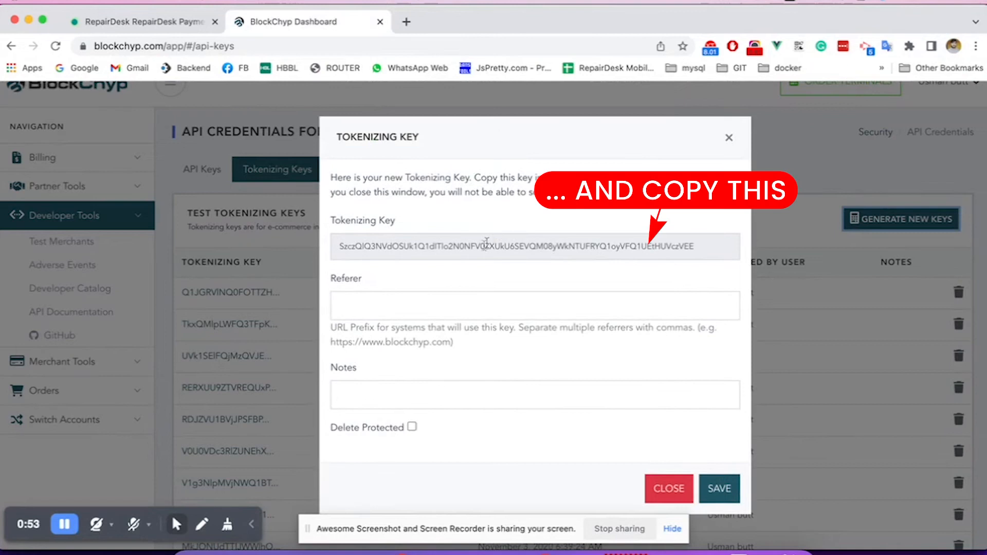
{"action": "triple_click", "coordinate": [511, 246]}
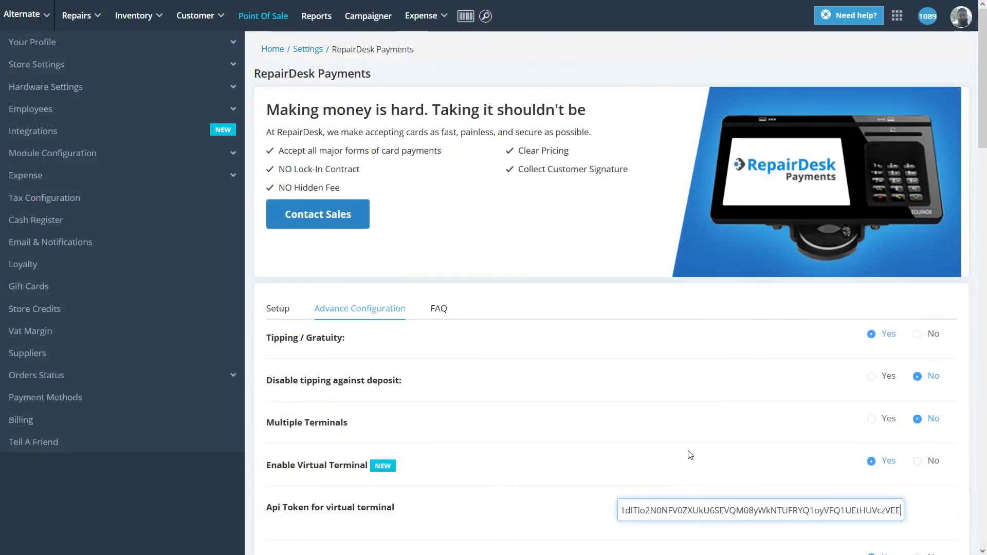
Save the RepairDesk Payments configuration with Virtual Terminal enabled and the new API token
{"action": "scroll", "scroll_direction": "down", "scroll_amount": 3}
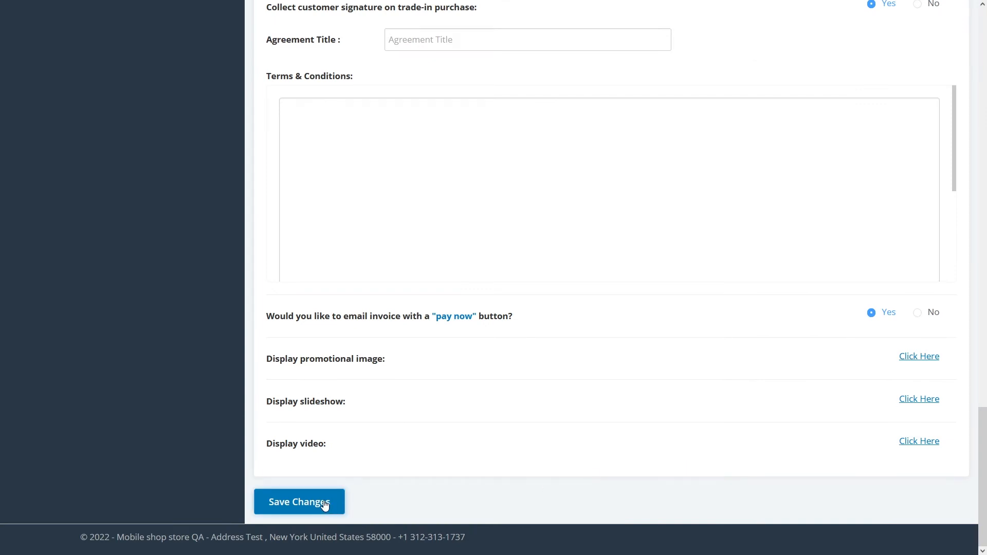
{"action": "left_click", "coordinate": [299, 502]}
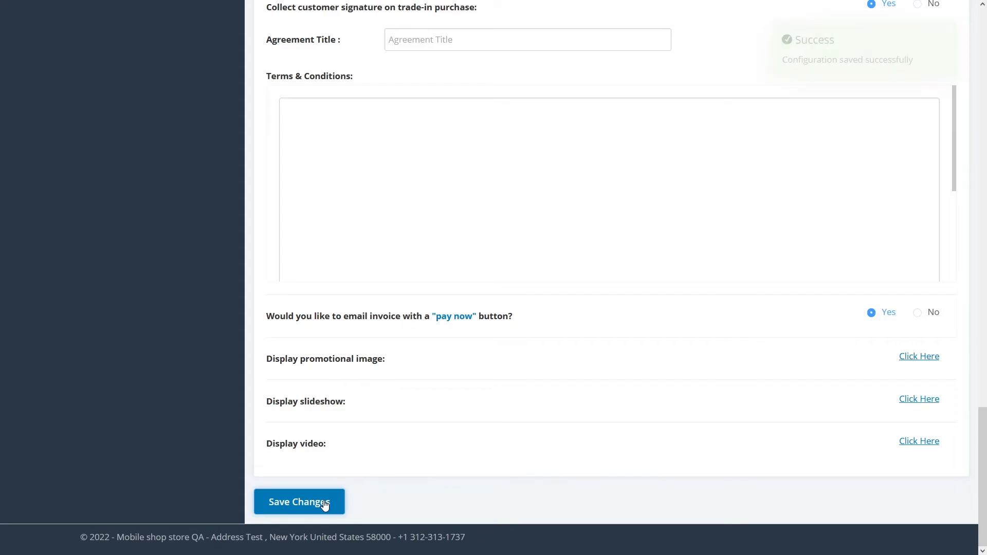
{"action": "left_click", "coordinate": [299, 502]}
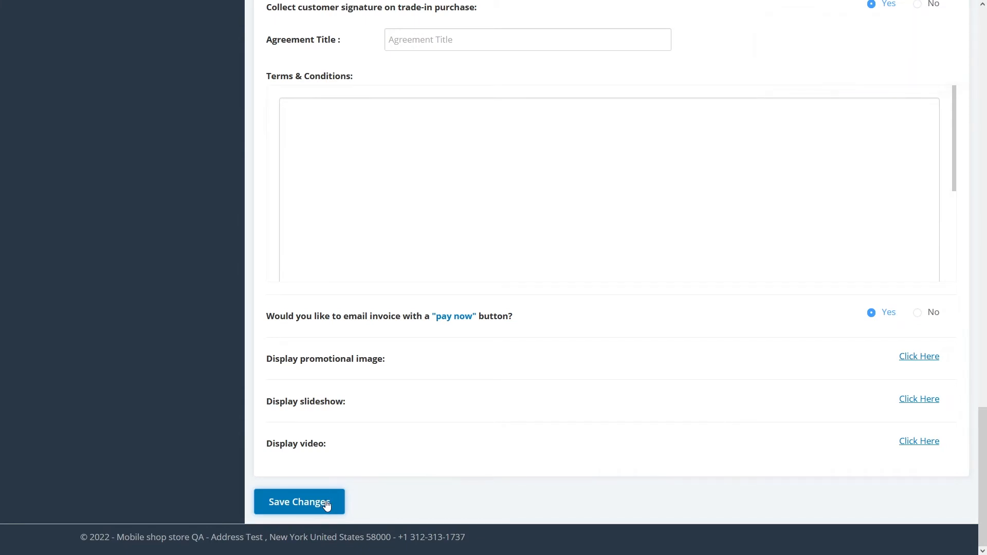
{"action": "left_click", "coordinate": [299, 501]}
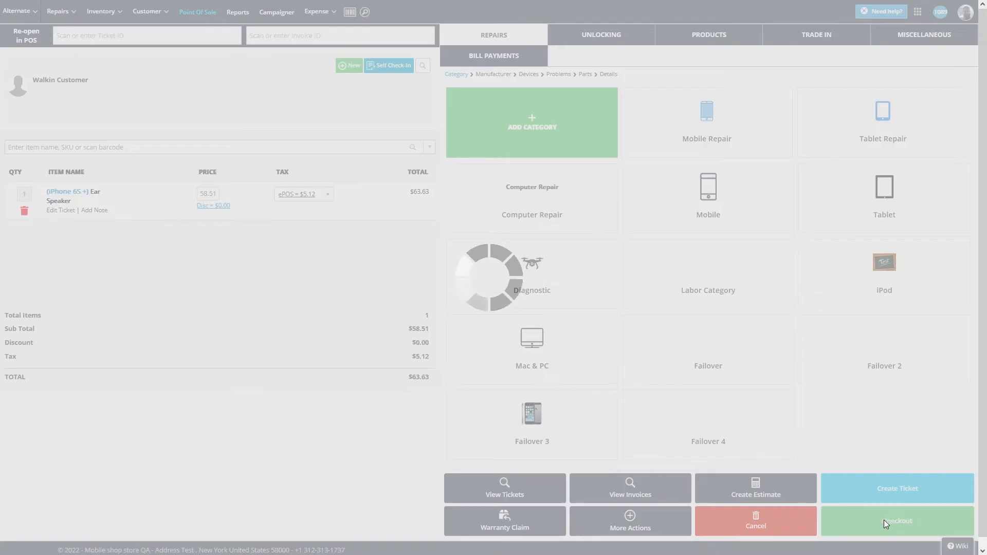
Check out the $63.63 sale with RepairDesk Pay and open the Virtual Terminal form
{"action": "left_click", "coordinate": [897, 521]}
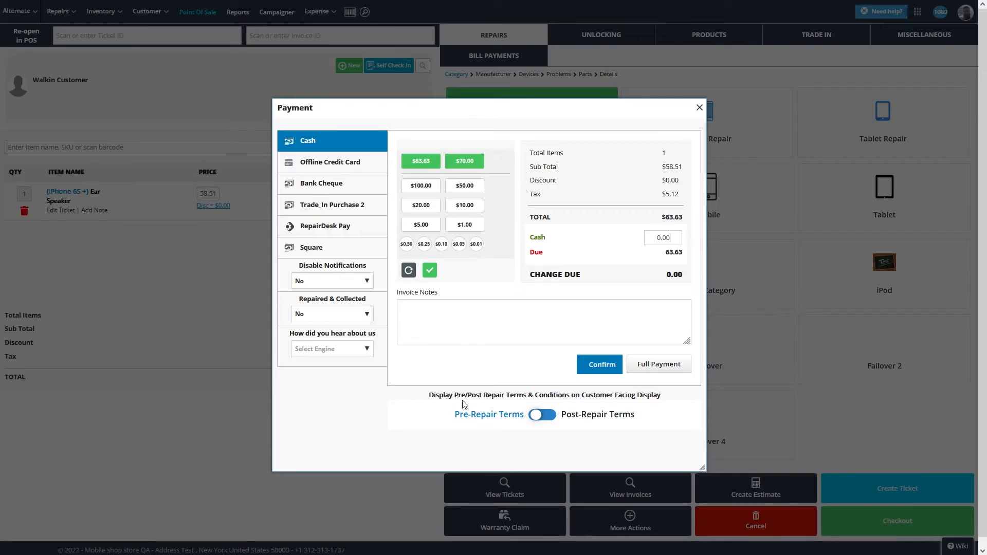
{"action": "left_click", "coordinate": [325, 225]}
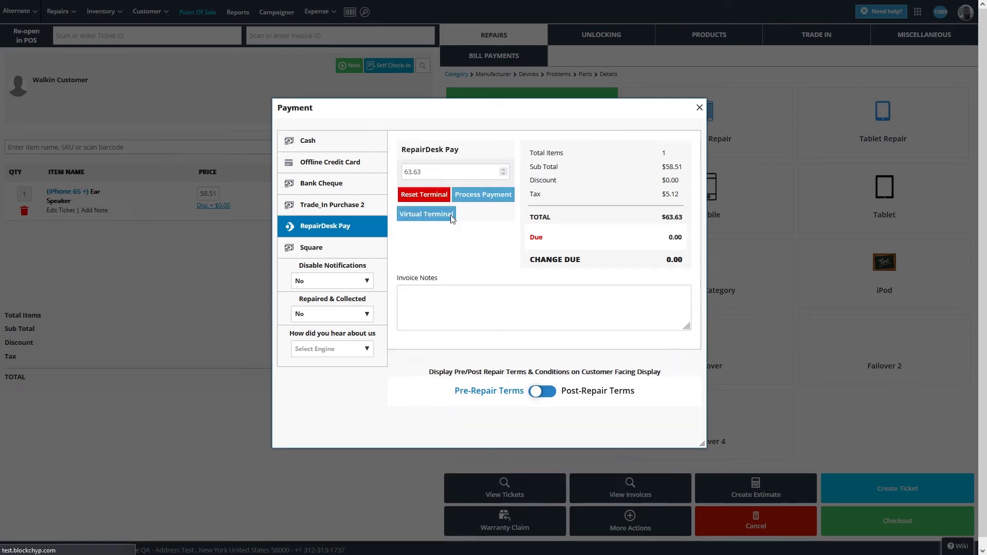
{"action": "left_click", "coordinate": [426, 214]}
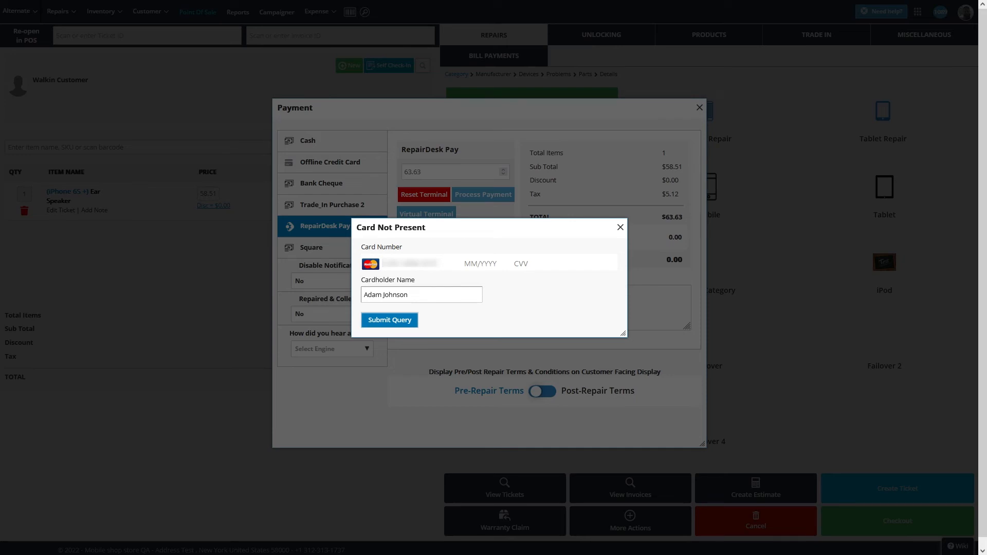
Enter the test card details, submit the $63.63 charge, and dismiss the confirmation
{"action": "type", "text": "3932"}
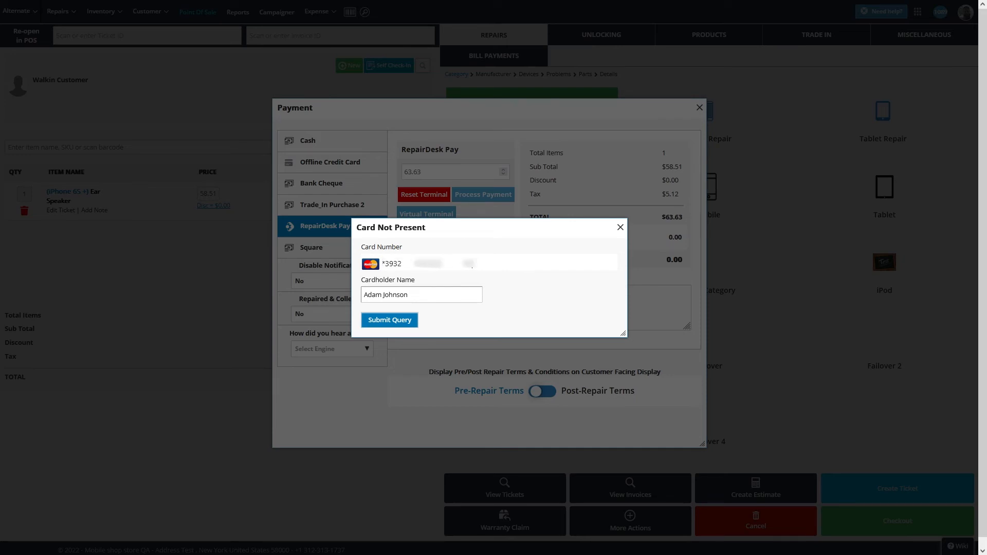
{"action": "left_click", "coordinate": [389, 320]}
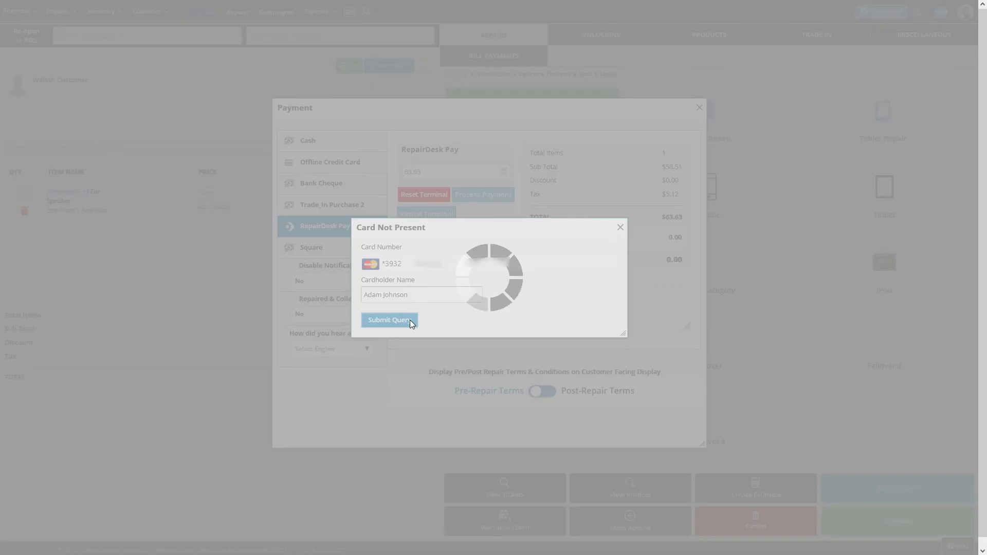
{"action": "left_click", "coordinate": [389, 320]}
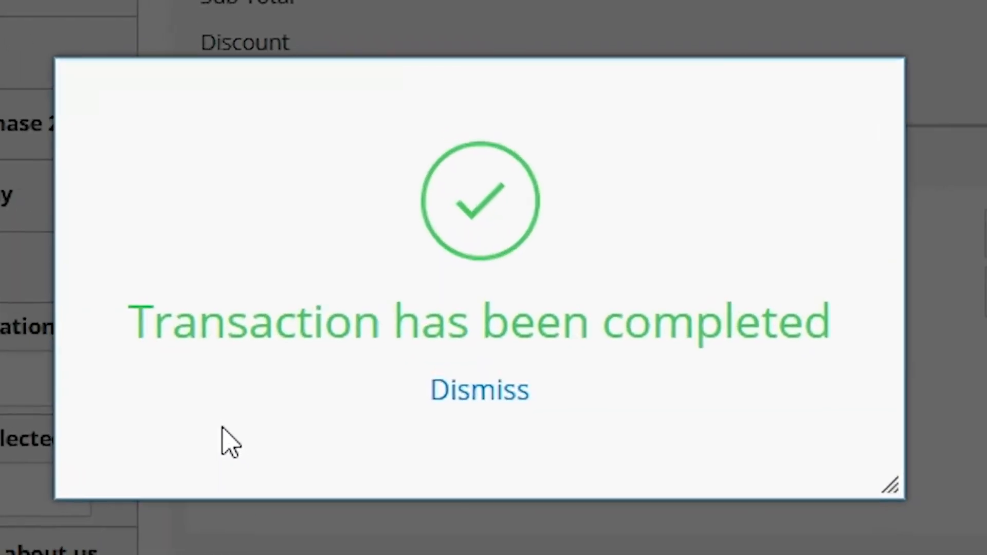
{"action": "mouse_move", "coordinate": [403, 460]}
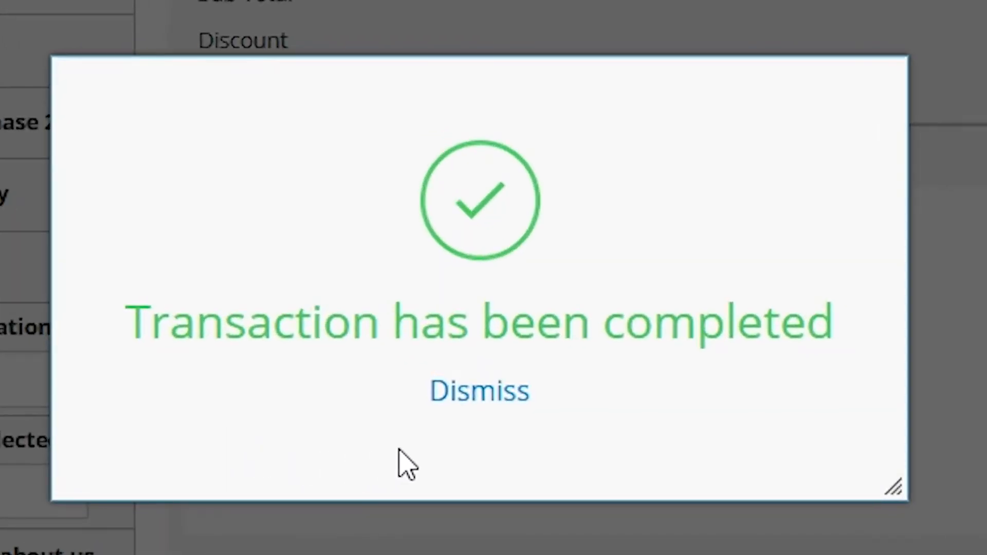
{"action": "mouse_move", "coordinate": [516, 409]}
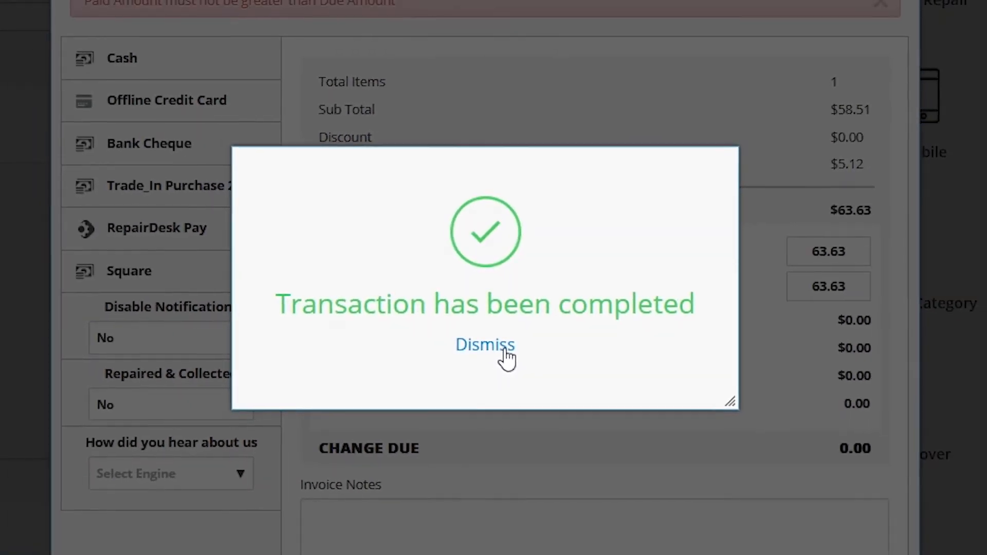
{"action": "left_click", "coordinate": [485, 344]}
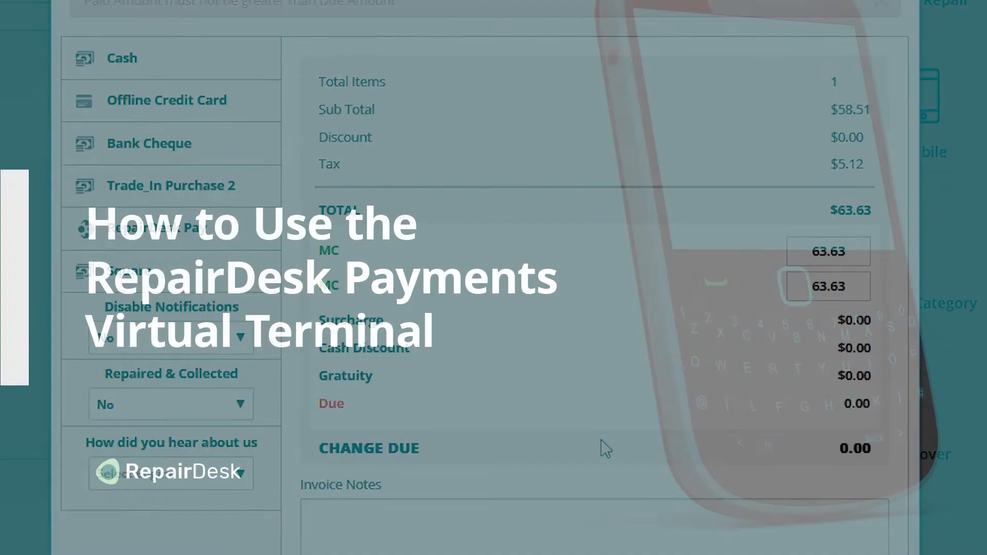